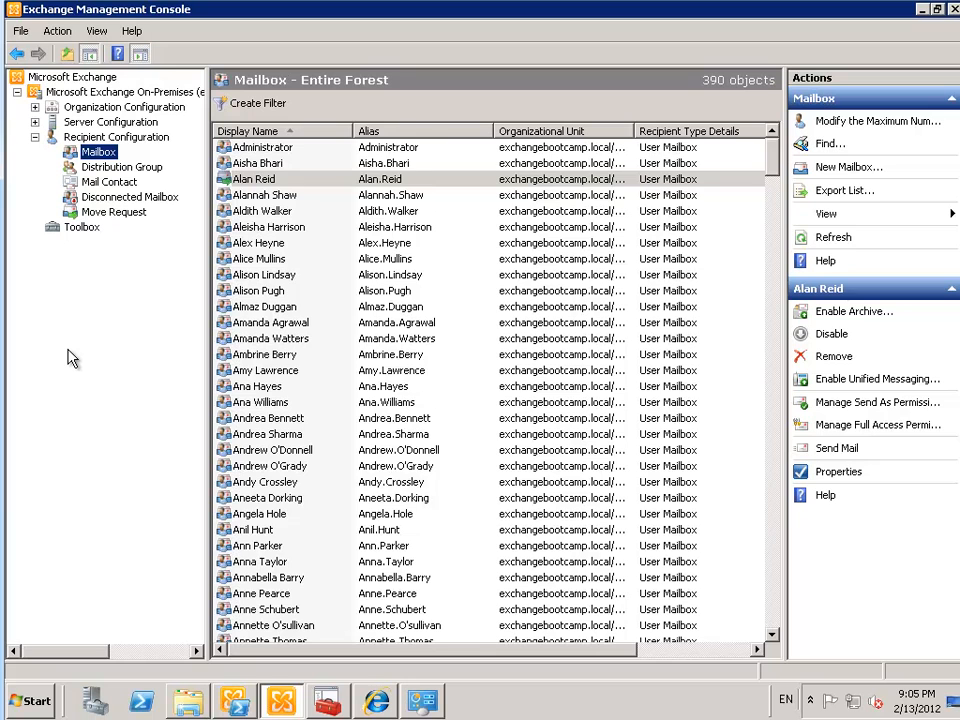
{"action": "mouse_move", "coordinate": [79, 352]}
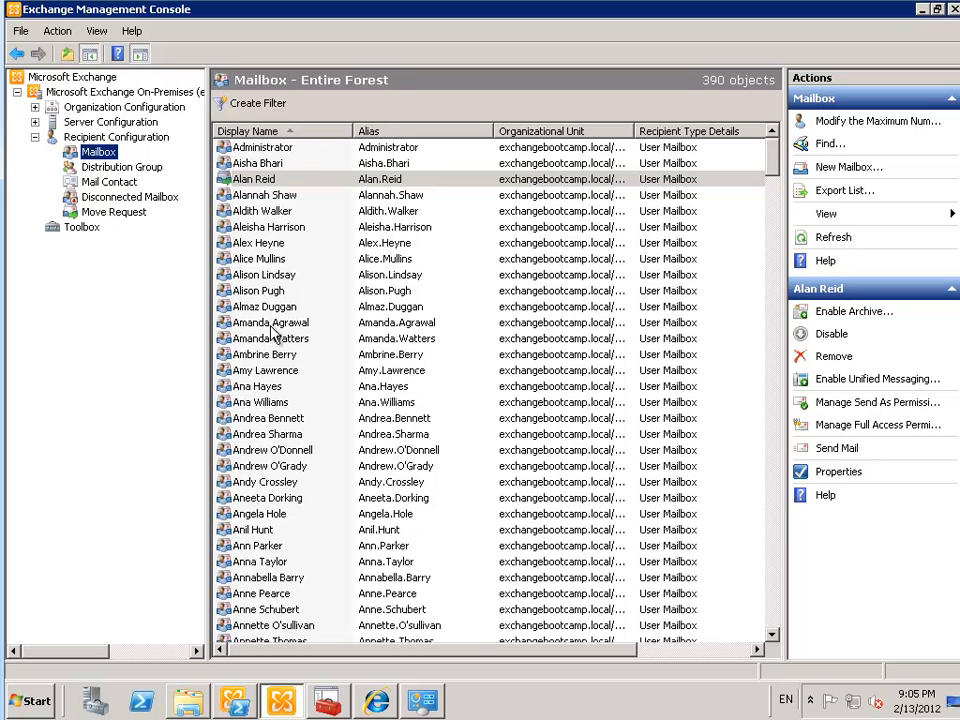
- Select Paul Cunningham's mailbox in the Recipient Configuration mailbox list
{"action": "left_click", "coordinate": [270, 322]}
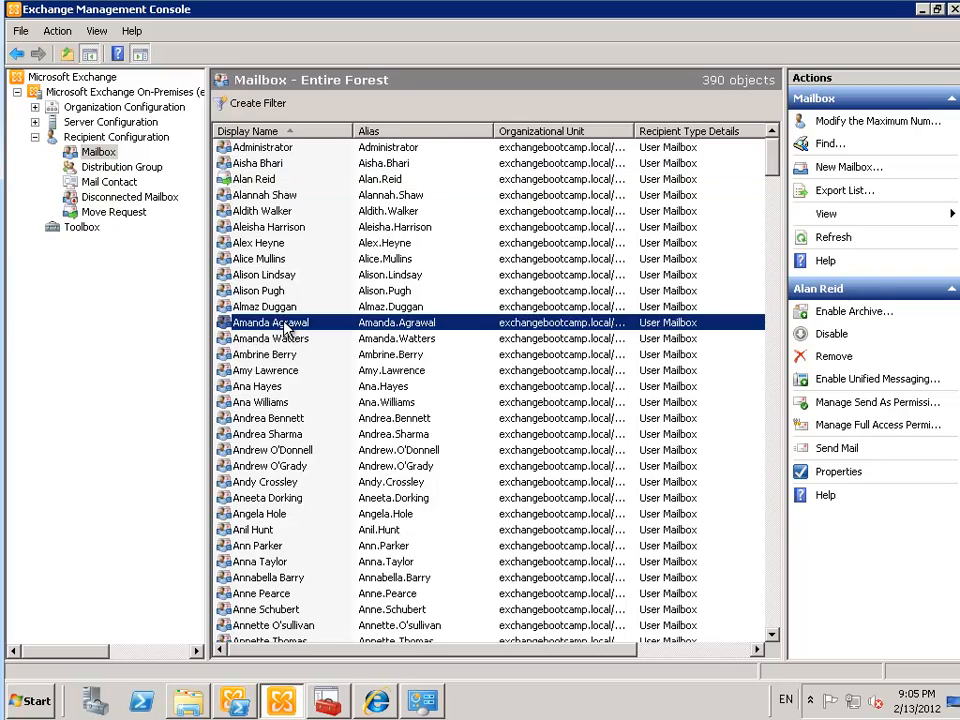
{"action": "scroll", "scroll_direction": "down", "scroll_amount": 3}
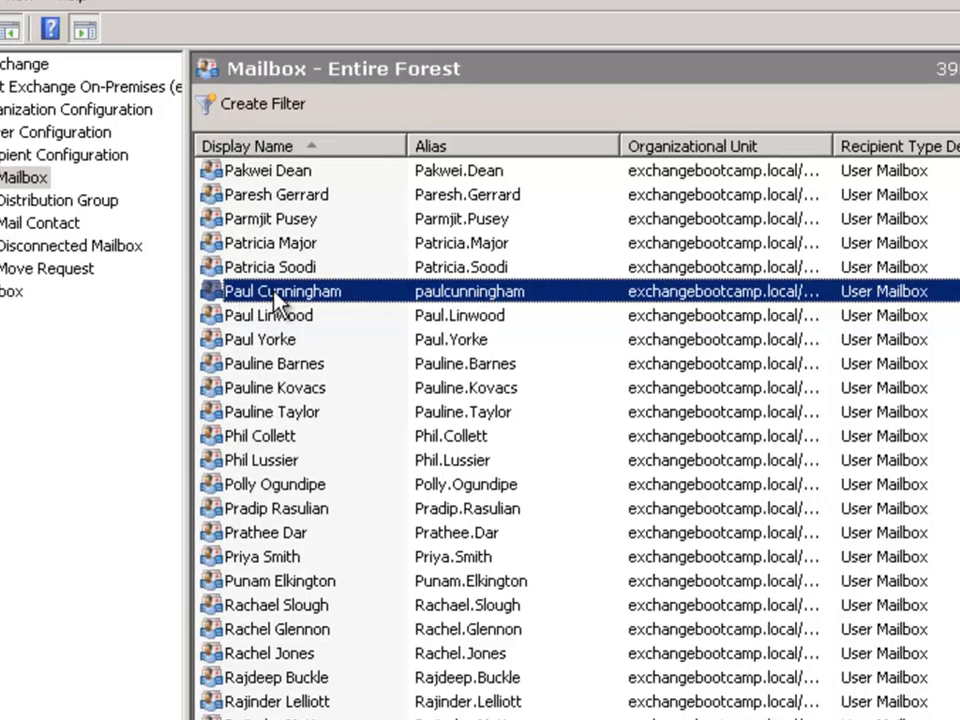
{"action": "mouse_move", "coordinate": [360, 400]}
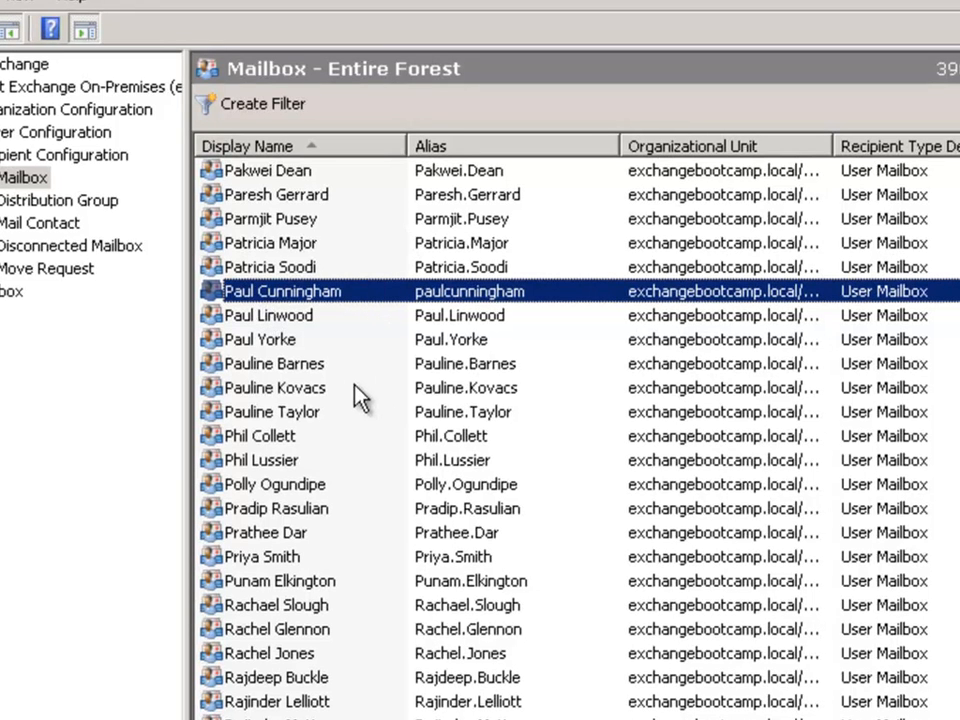
{"action": "mouse_move", "coordinate": [375, 305]}
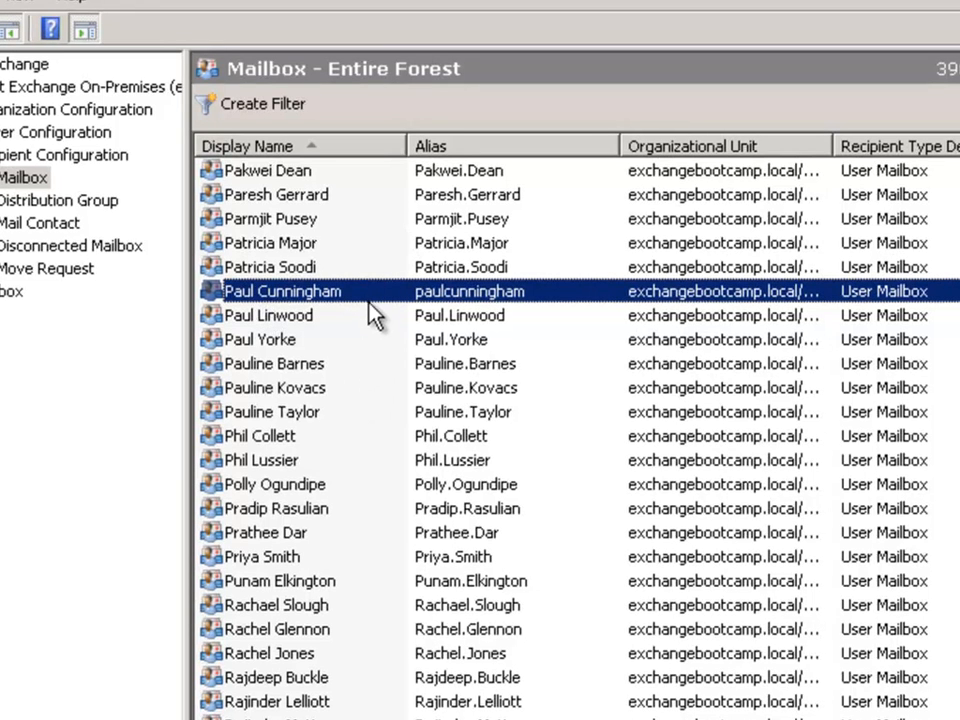
- Open the context menu for Paul Cunningham's mailbox, showing Disable and Remove
{"action": "right_click", "coordinate": [282, 291]}
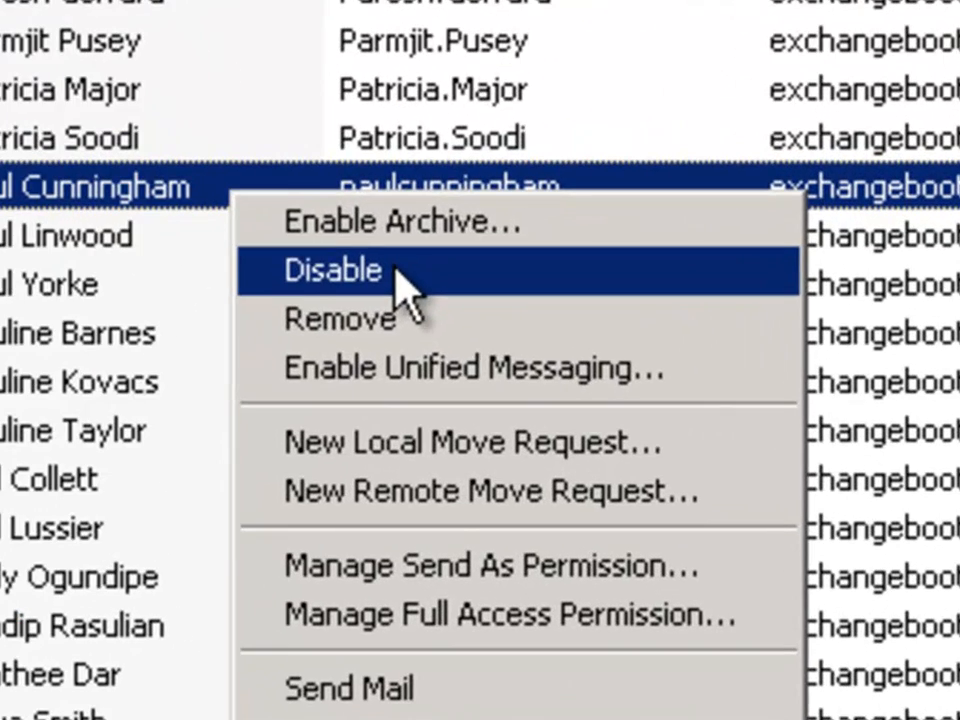
{"action": "mouse_move", "coordinate": [420, 318]}
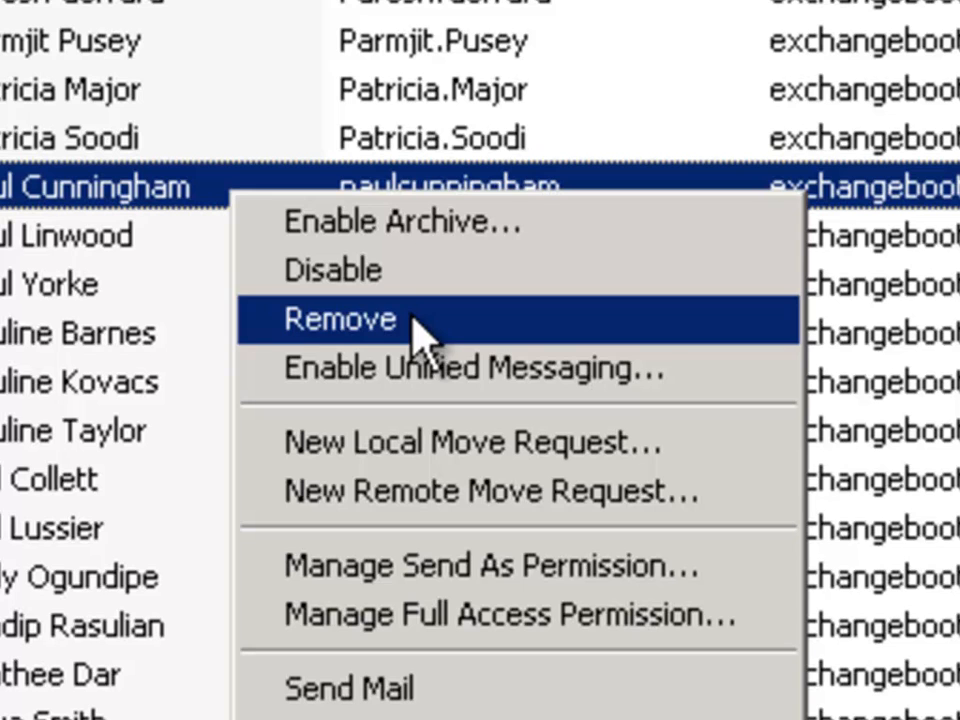
{"action": "mouse_move", "coordinate": [480, 285]}
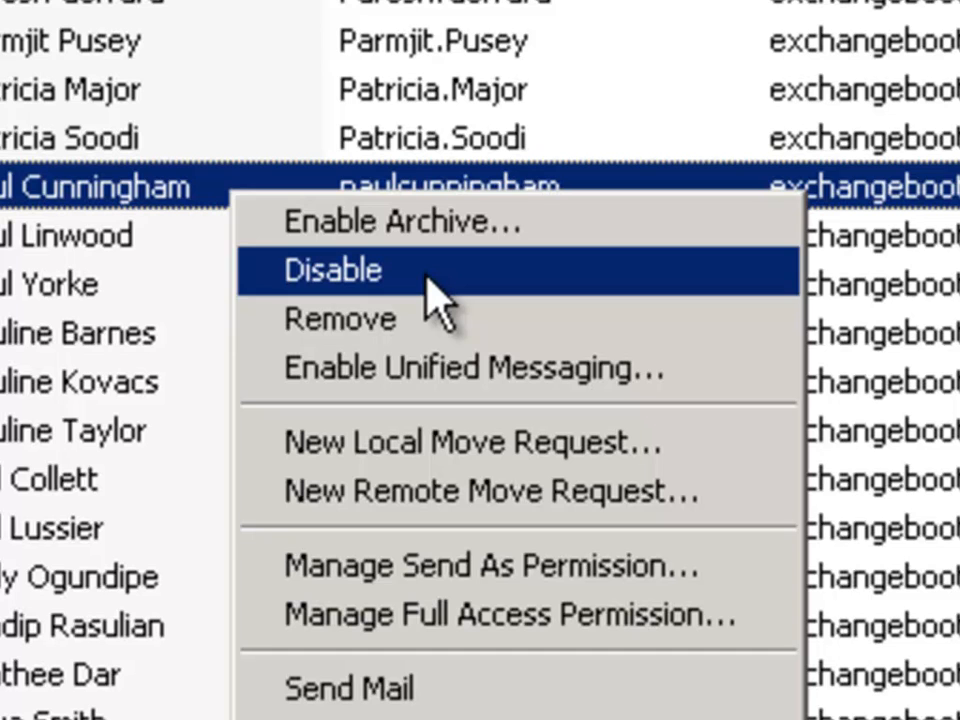
{"action": "mouse_move", "coordinate": [360, 320]}
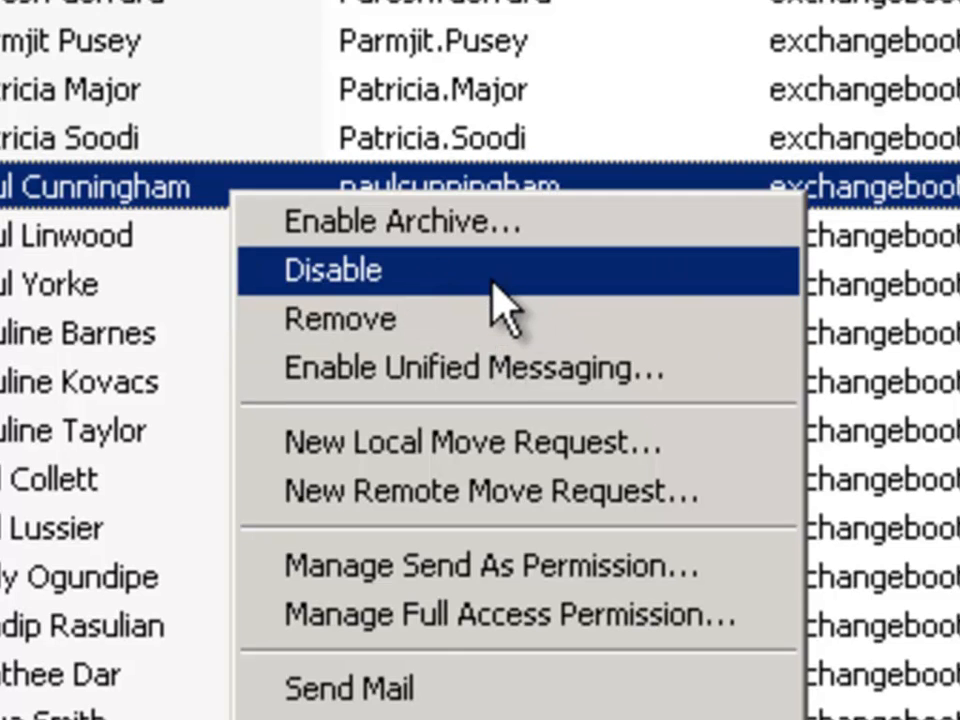
{"action": "mouse_move", "coordinate": [525, 300]}
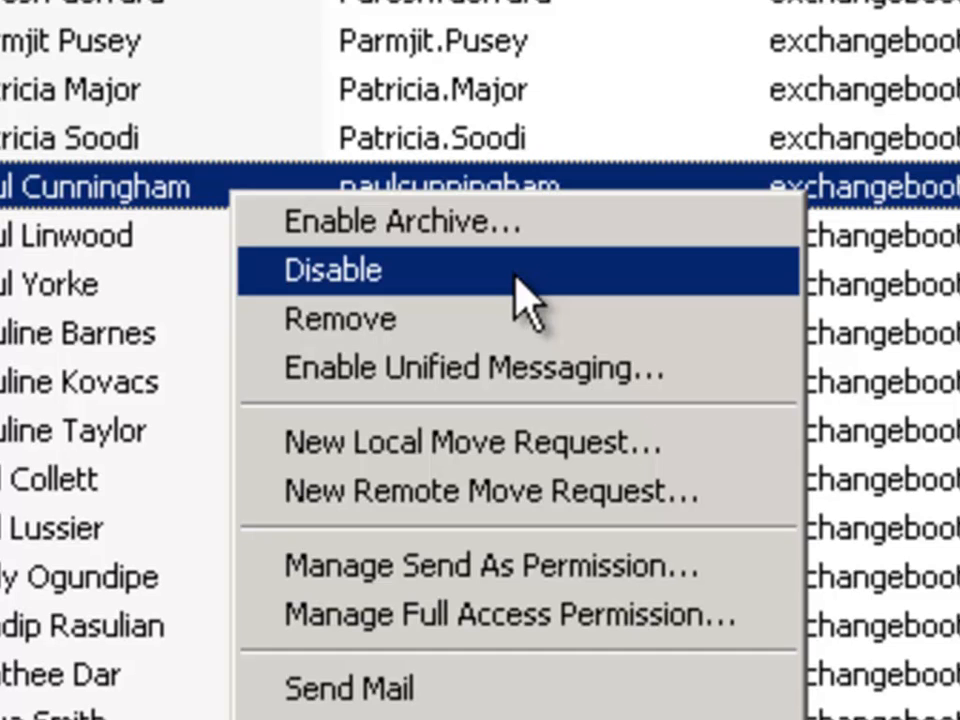
{"action": "mouse_move", "coordinate": [500, 320]}
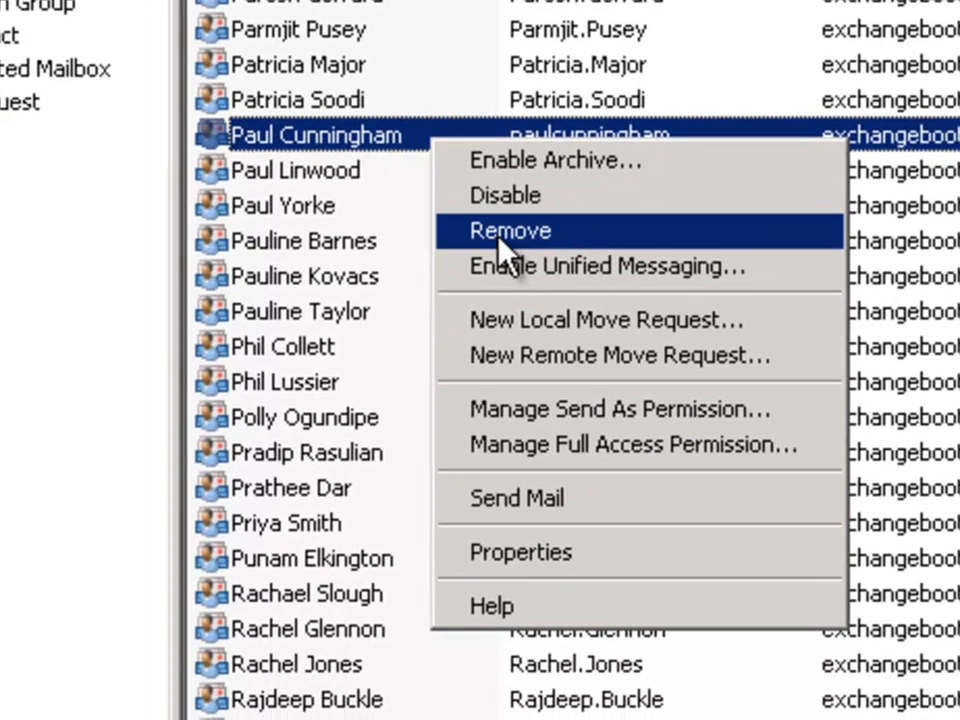
{"action": "left_click", "coordinate": [509, 230]}
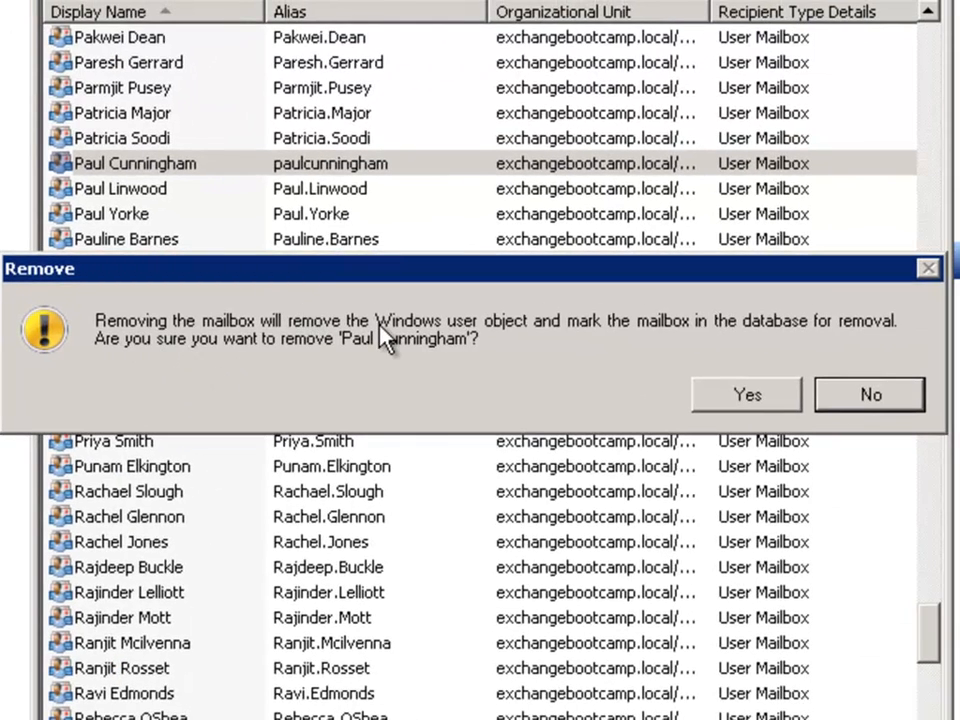
{"action": "mouse_move", "coordinate": [545, 343]}
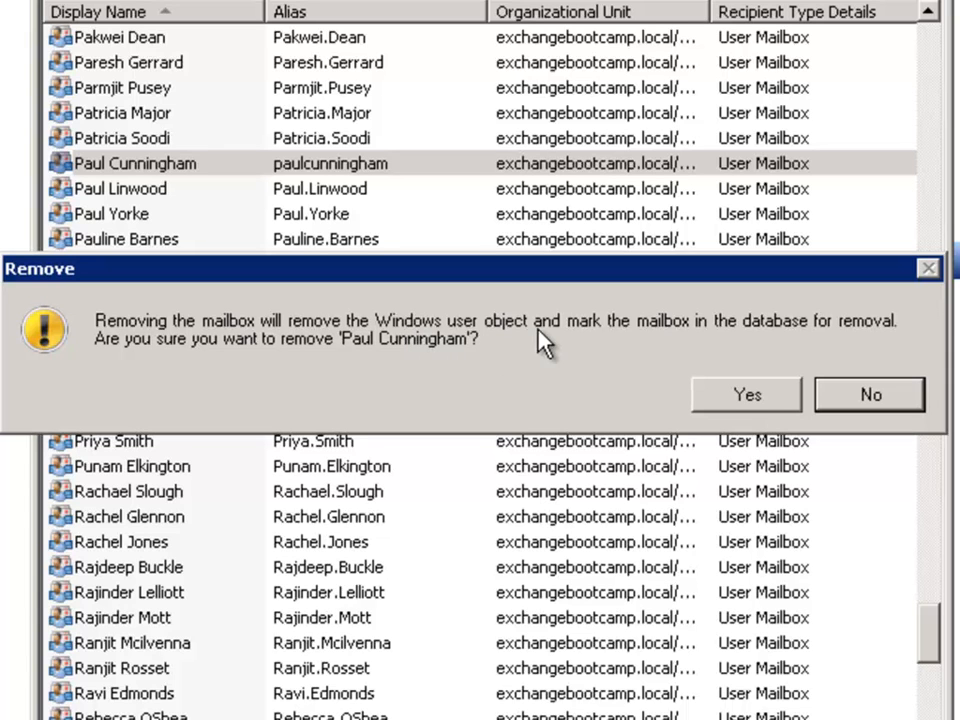
{"action": "mouse_move", "coordinate": [790, 338]}
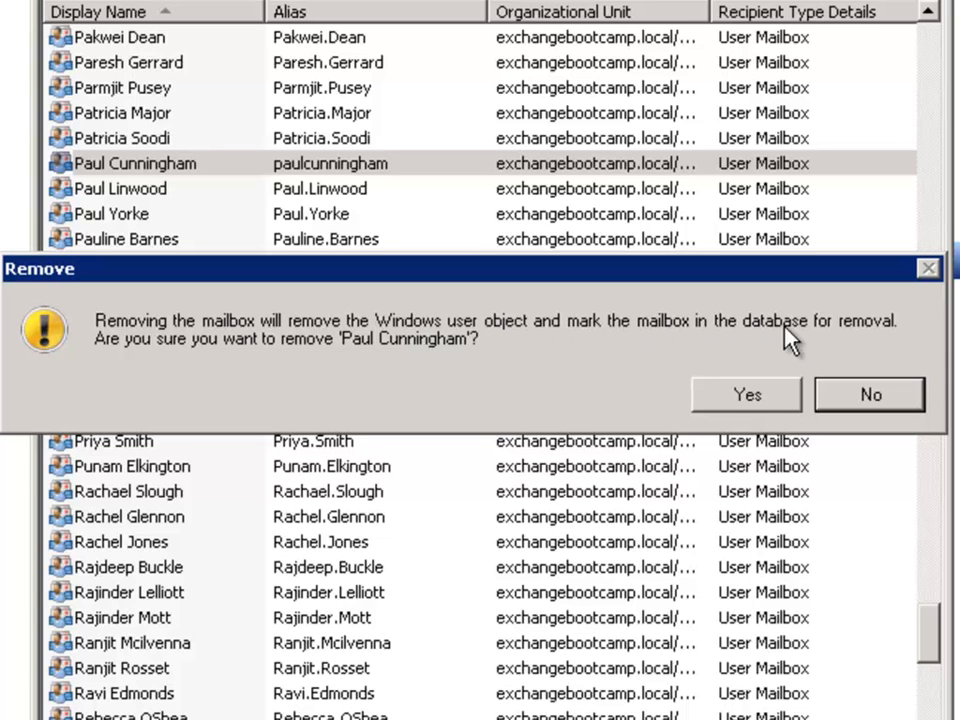
{"action": "mouse_move", "coordinate": [110, 360]}
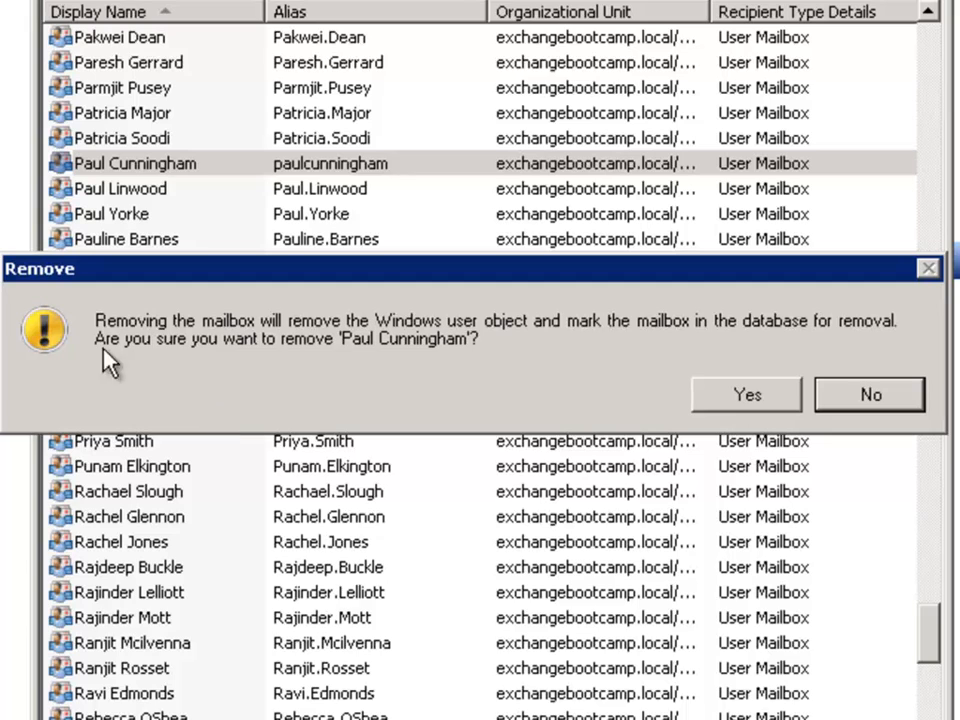
{"action": "mouse_move", "coordinate": [470, 378]}
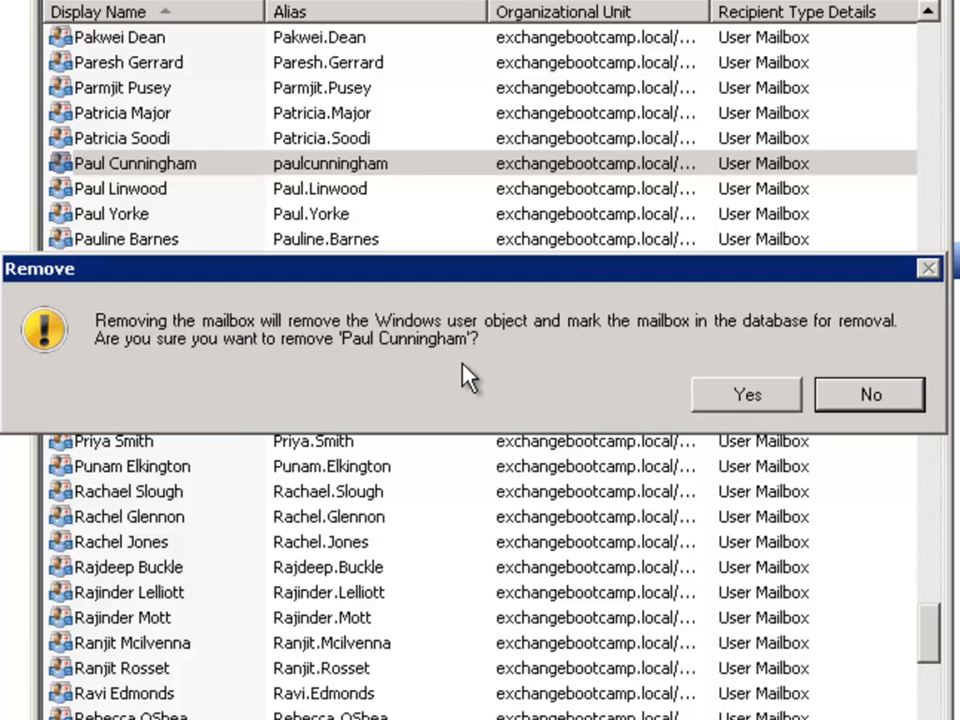
{"action": "left_click", "coordinate": [746, 394]}
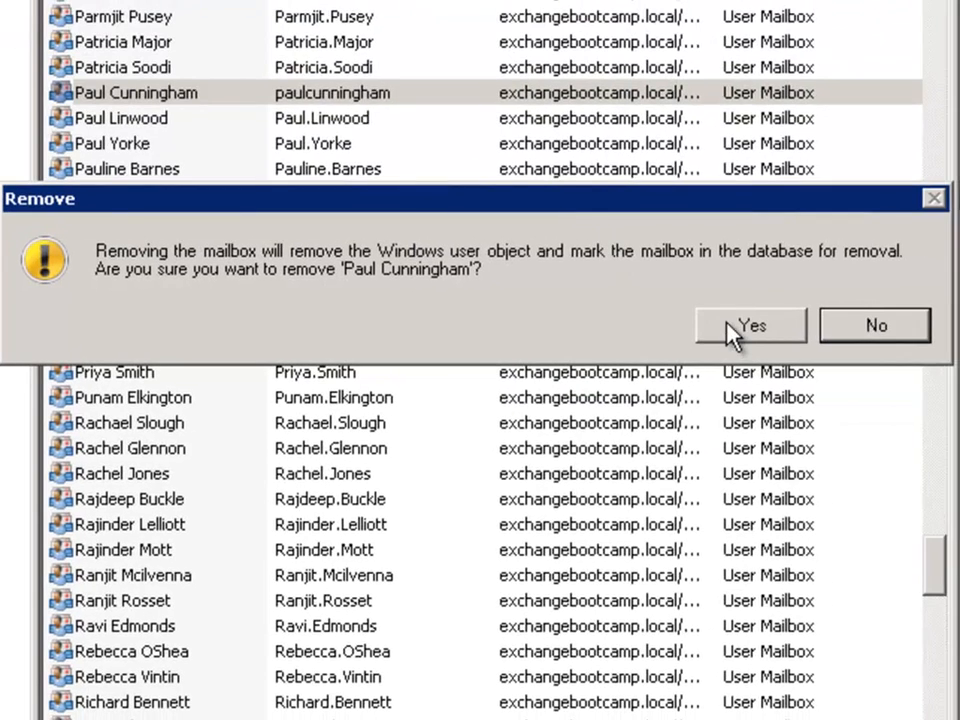
{"action": "left_click", "coordinate": [751, 325]}
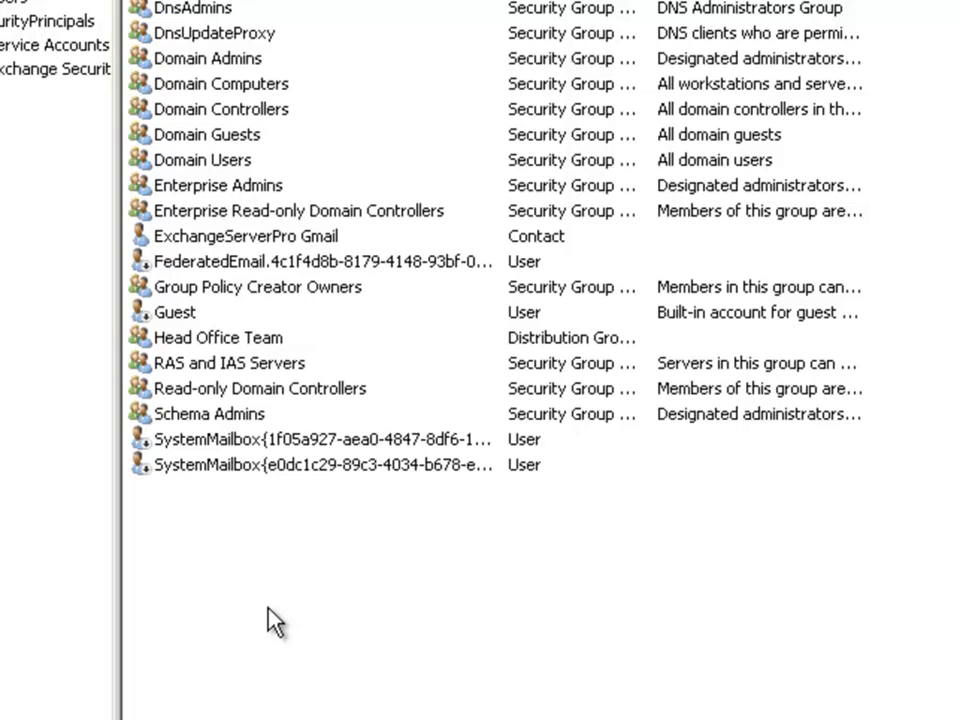
{"action": "mouse_move", "coordinate": [338, 238]}
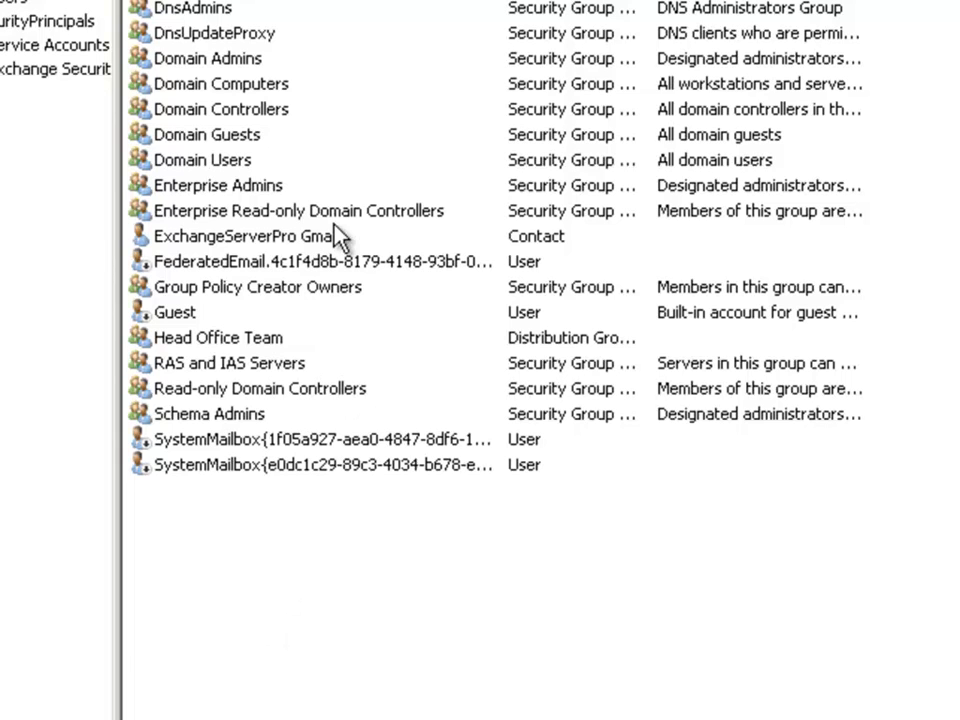
{"action": "mouse_move", "coordinate": [328, 348]}
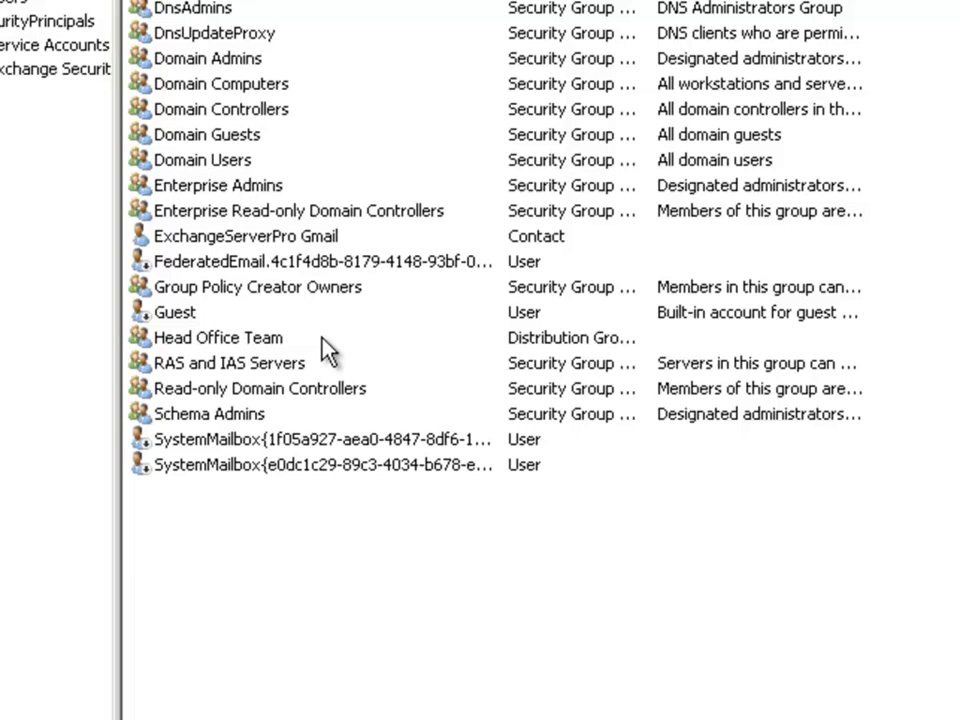
{"action": "mouse_move", "coordinate": [285, 530]}
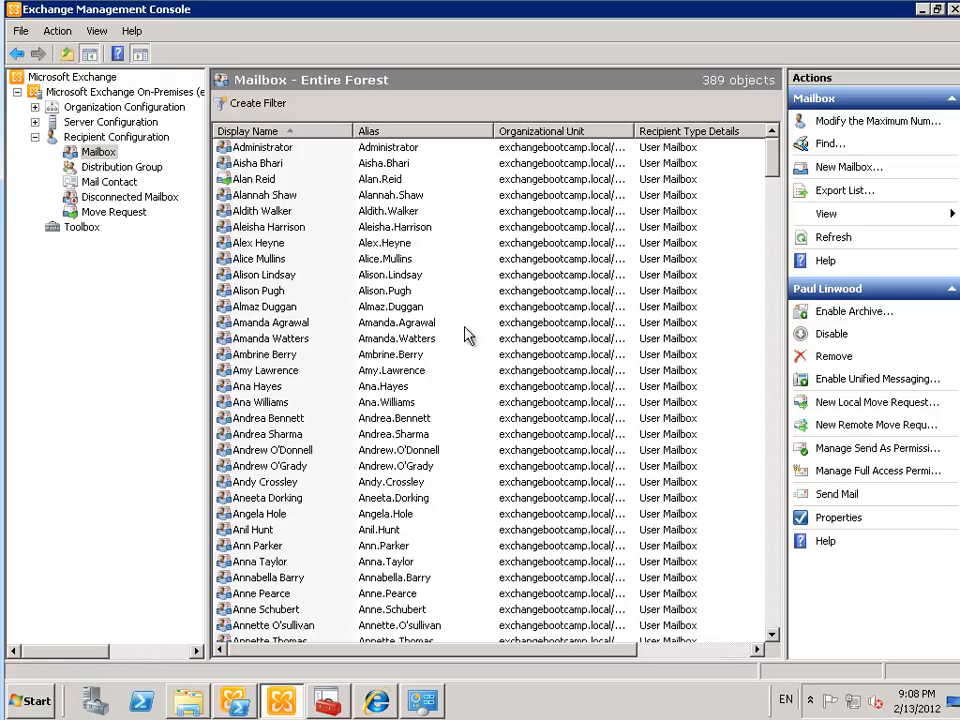
{"action": "left_click", "coordinate": [270, 338]}
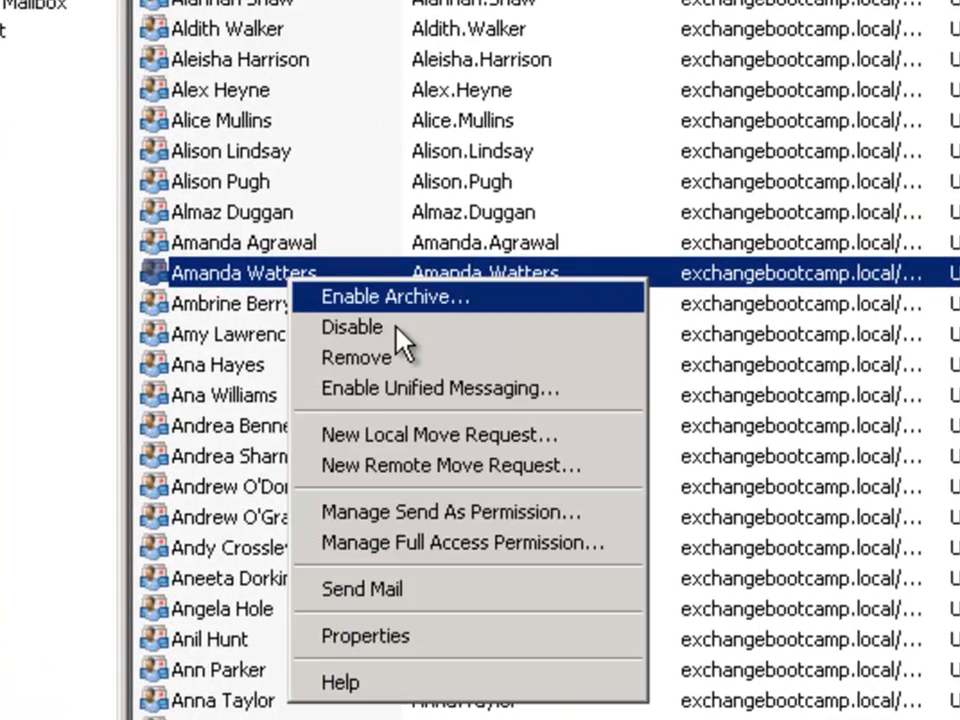
{"action": "left_click", "coordinate": [351, 327]}
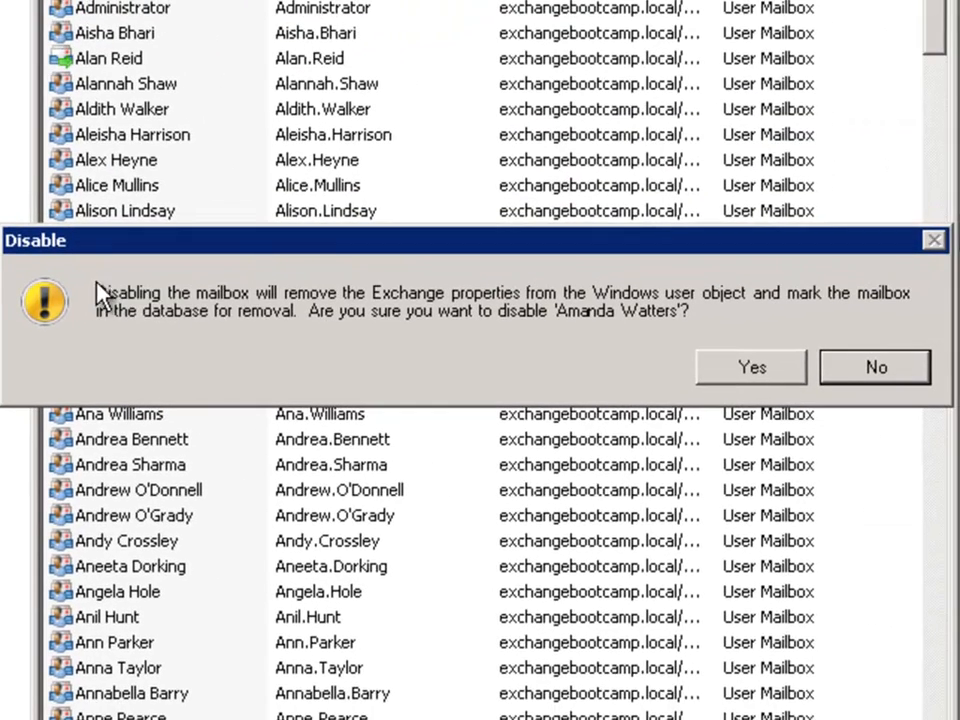
{"action": "mouse_move", "coordinate": [528, 337]}
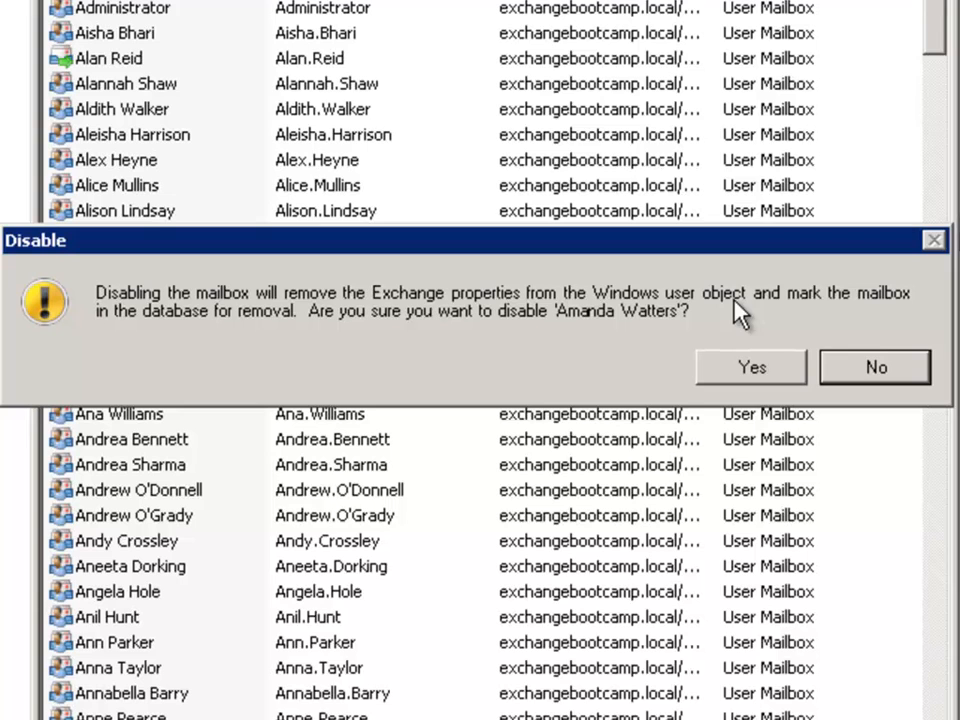
{"action": "mouse_move", "coordinate": [258, 362]}
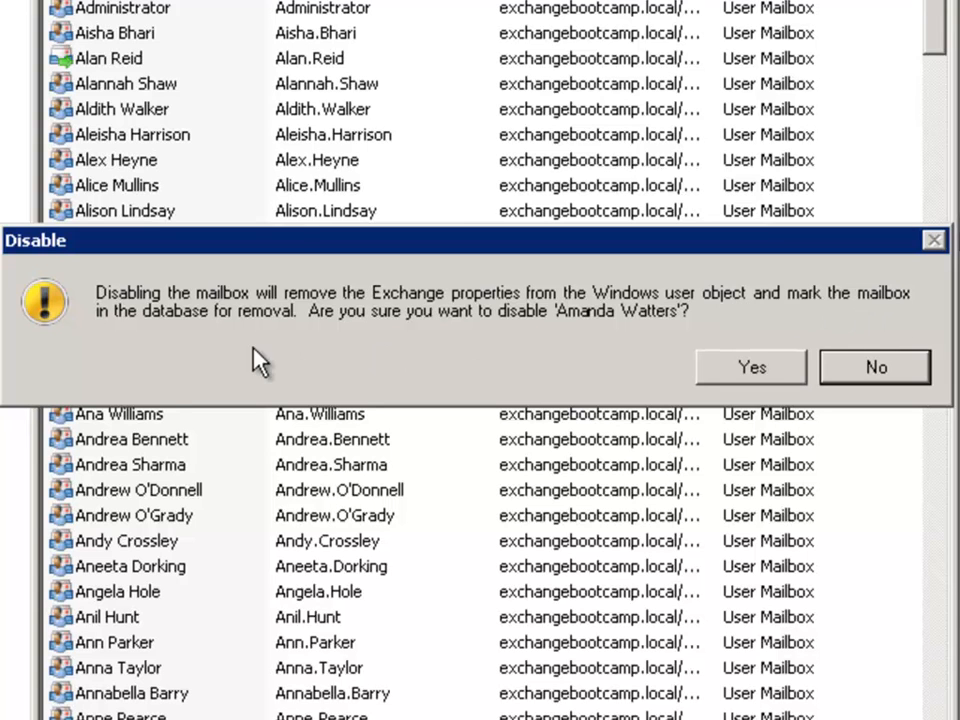
{"action": "mouse_move", "coordinate": [251, 340]}
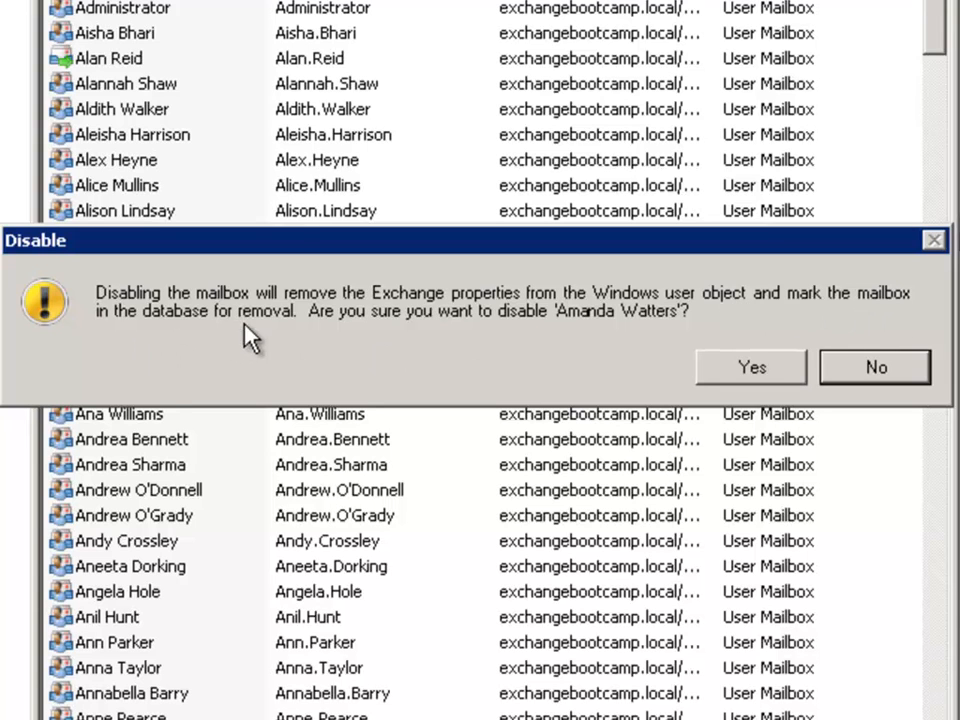
{"action": "mouse_move", "coordinate": [490, 360]}
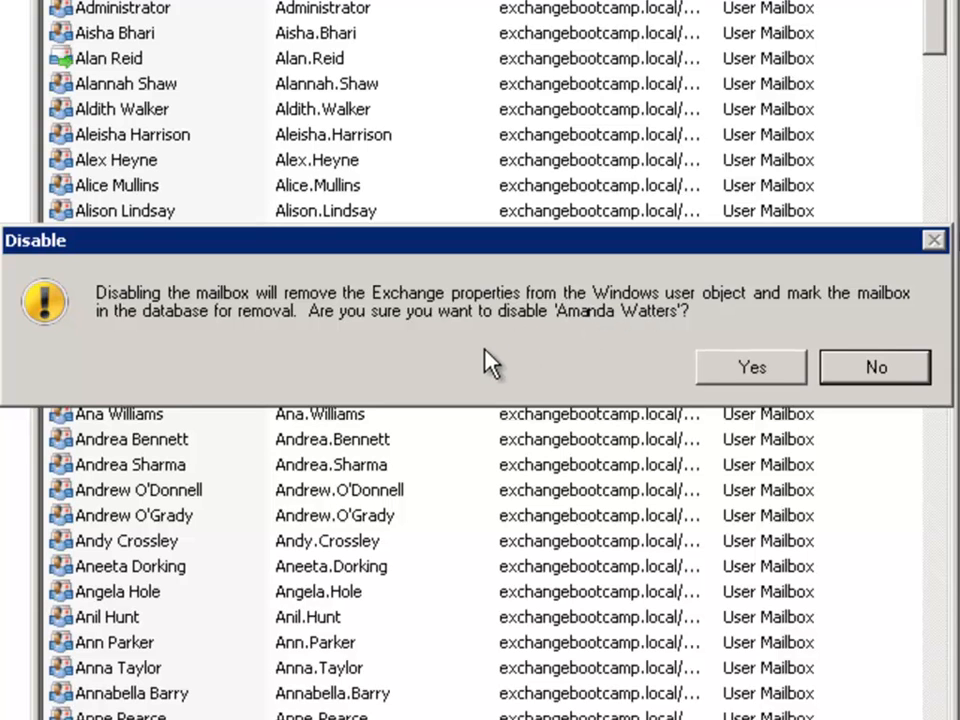
{"action": "mouse_move", "coordinate": [480, 365]}
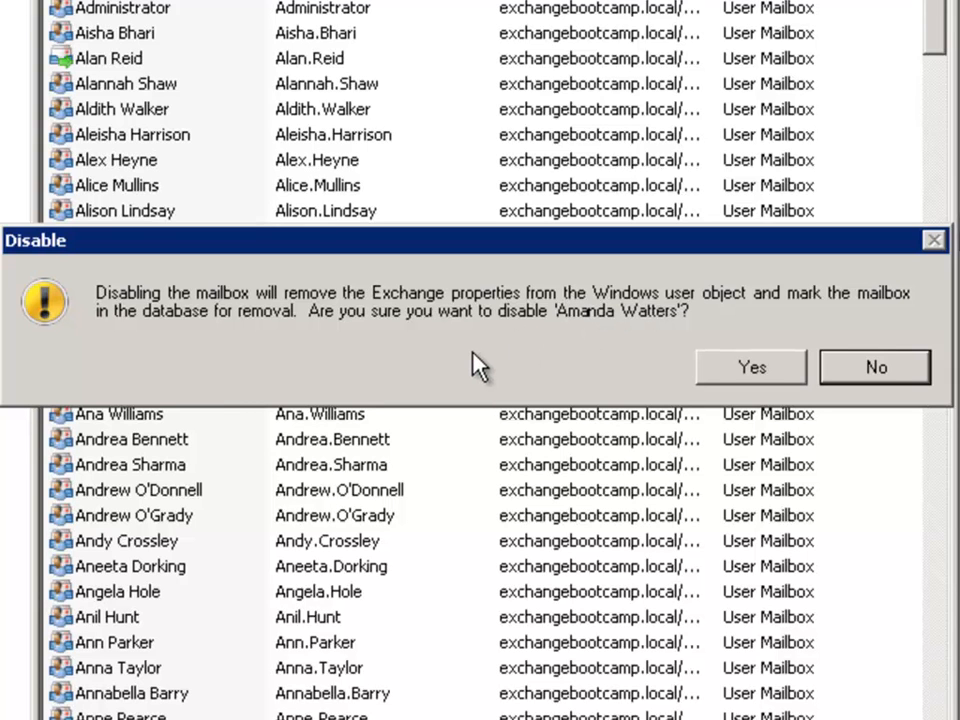
{"action": "mouse_move", "coordinate": [330, 330]}
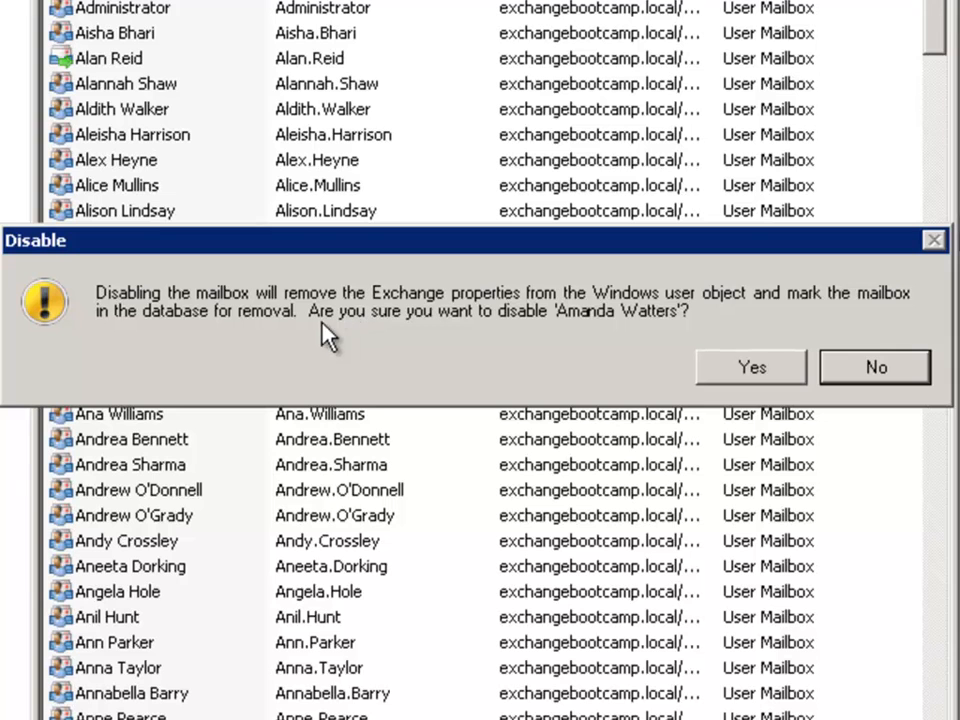
{"action": "mouse_move", "coordinate": [610, 340]}
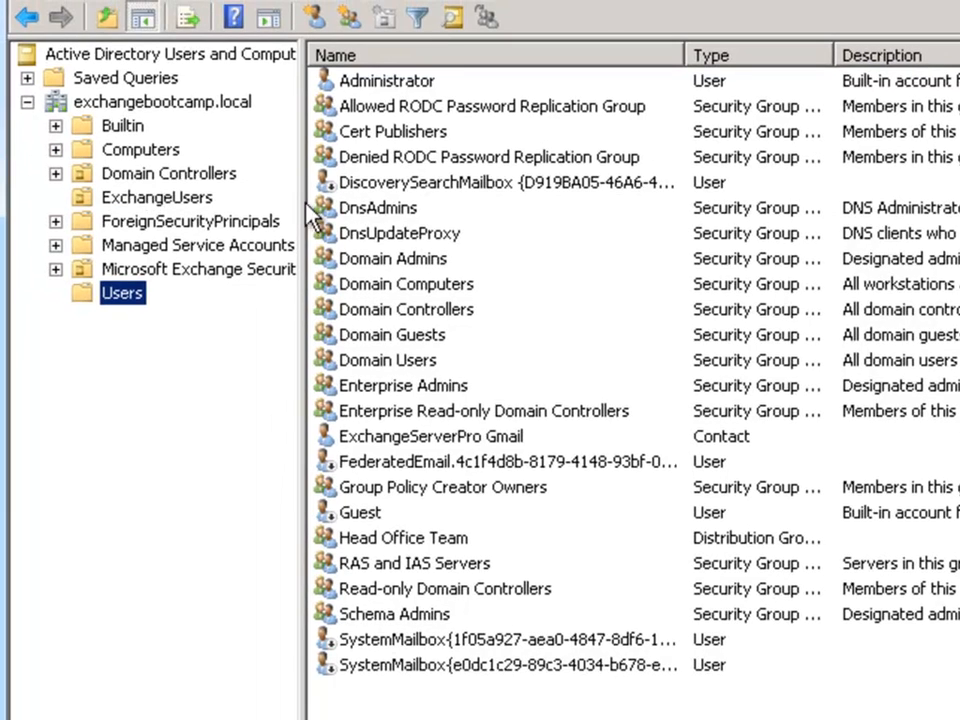
{"action": "left_click", "coordinate": [157, 197]}
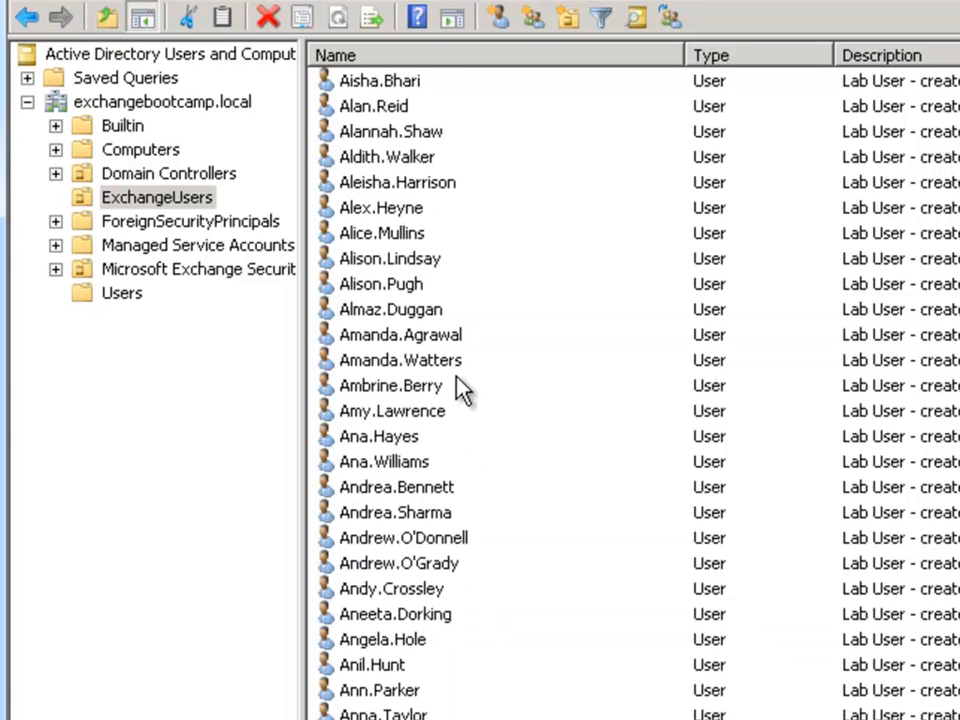
{"action": "left_click", "coordinate": [400, 360]}
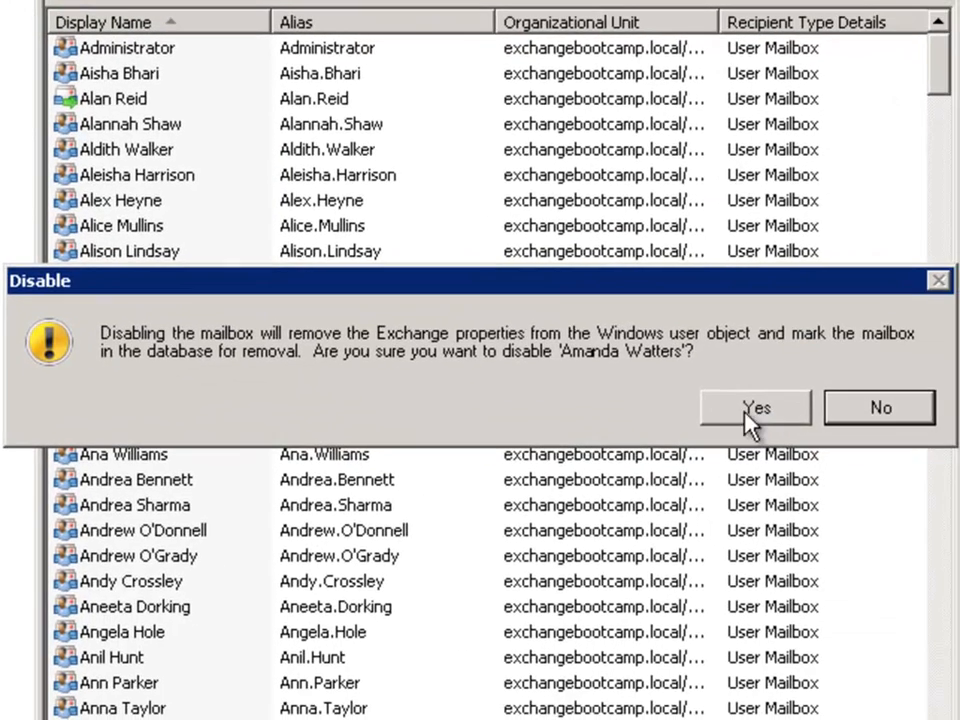
{"action": "left_click", "coordinate": [755, 408]}
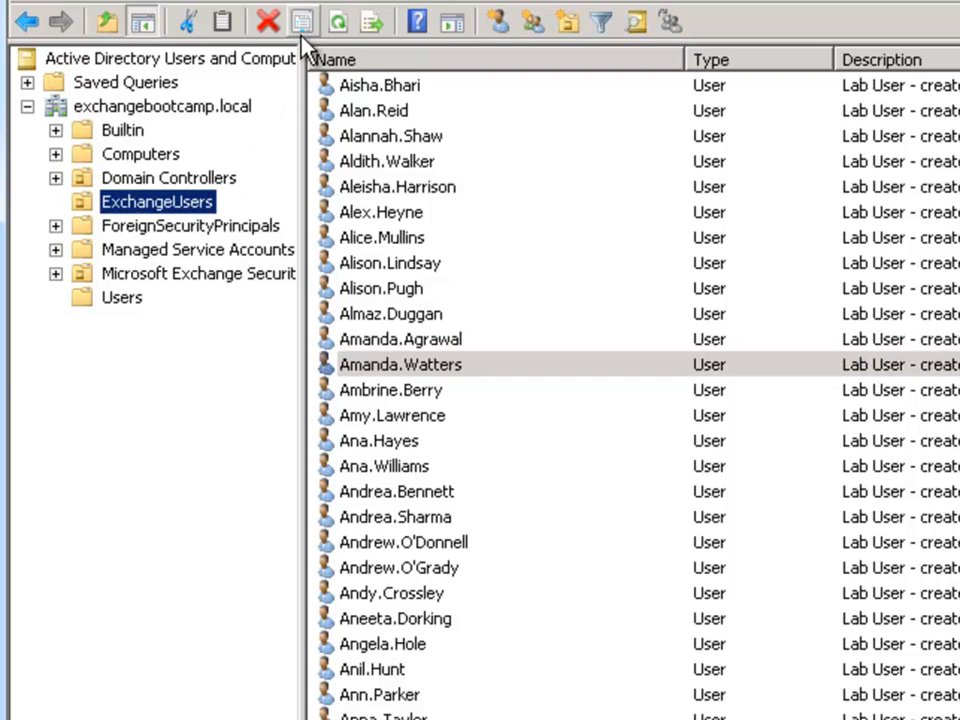
{"action": "left_click", "coordinate": [400, 364]}
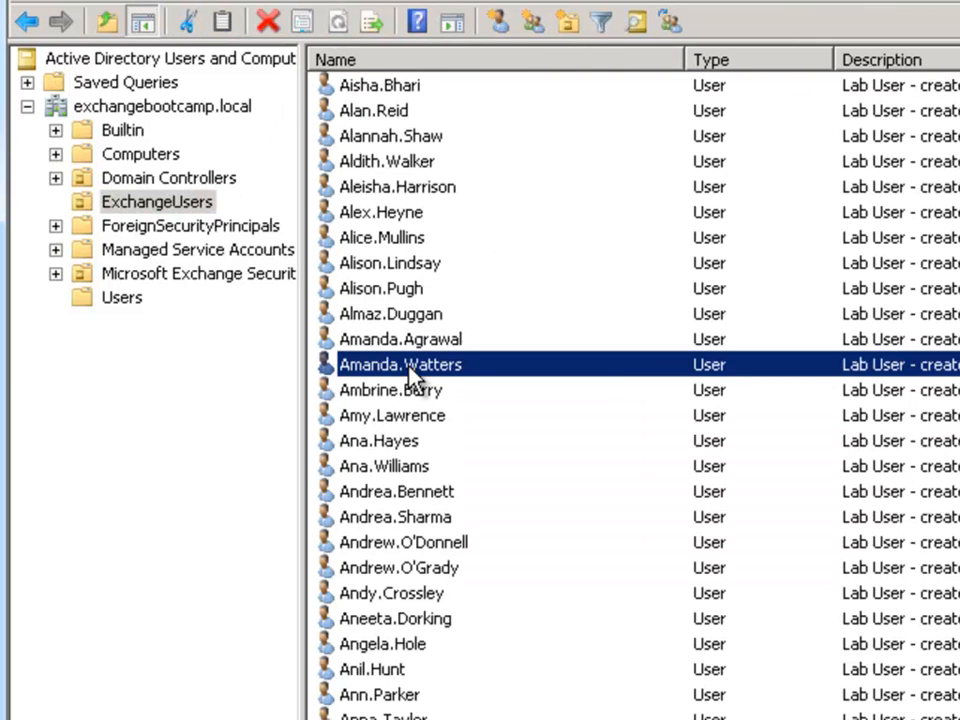
{"action": "mouse_move", "coordinate": [418, 427]}
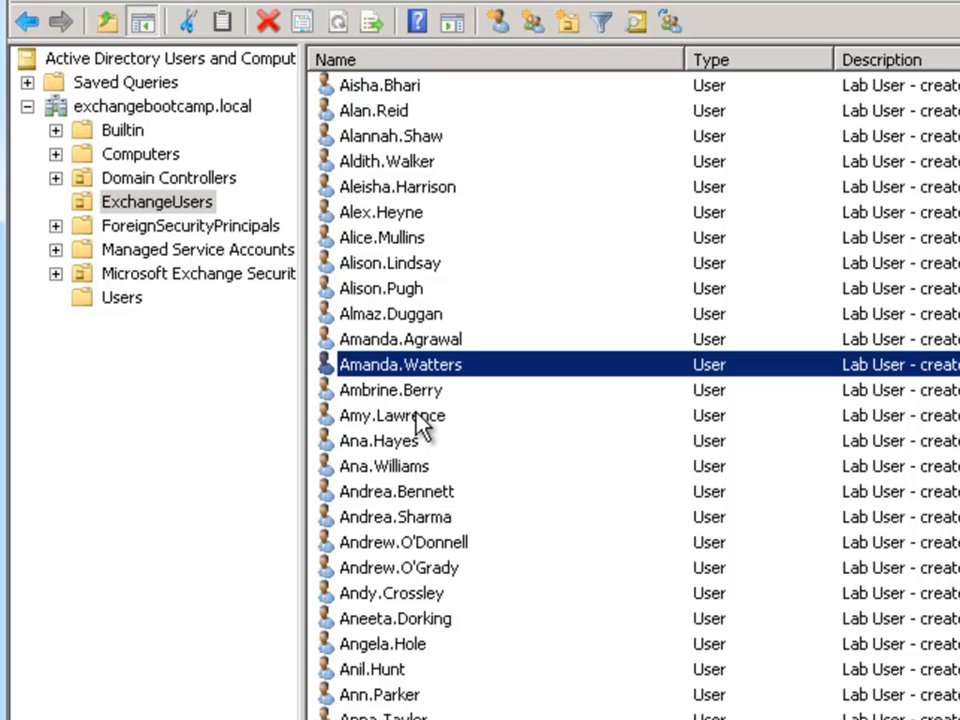
{"action": "mouse_move", "coordinate": [433, 390]}
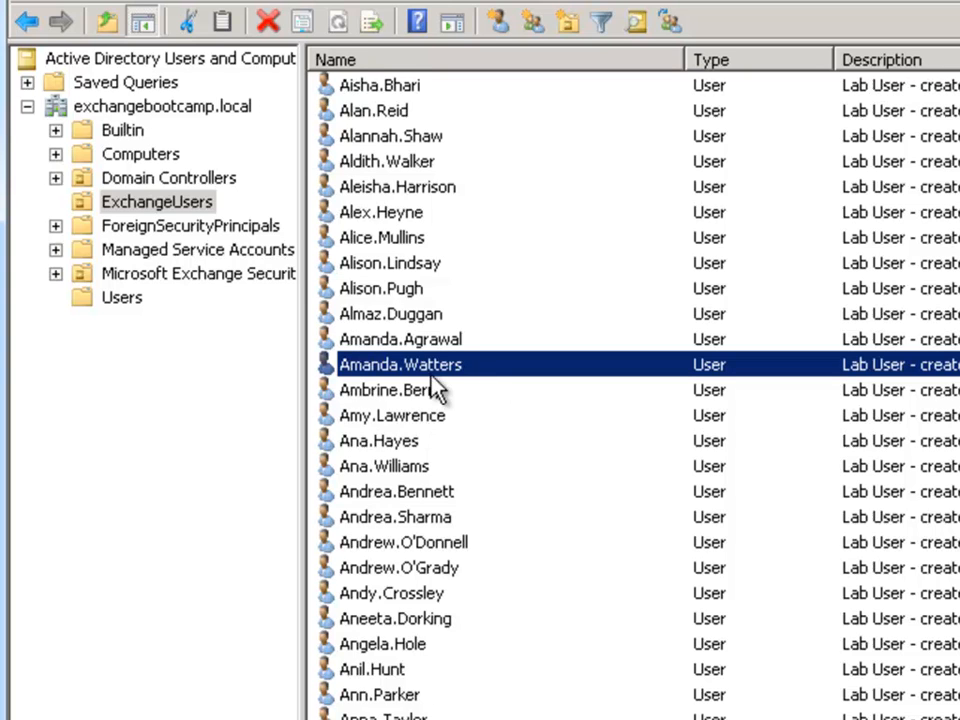